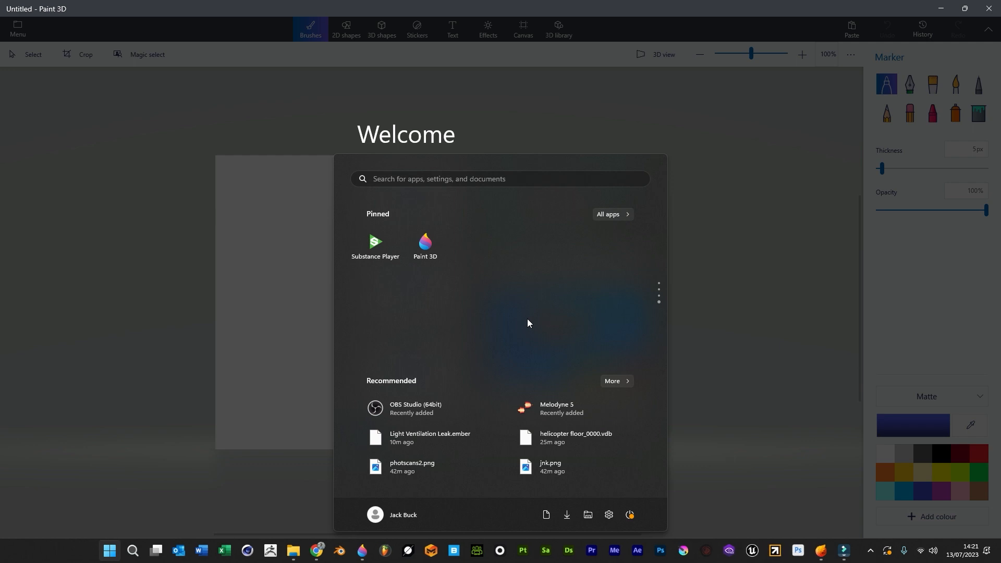
mouse_move(45, 409)
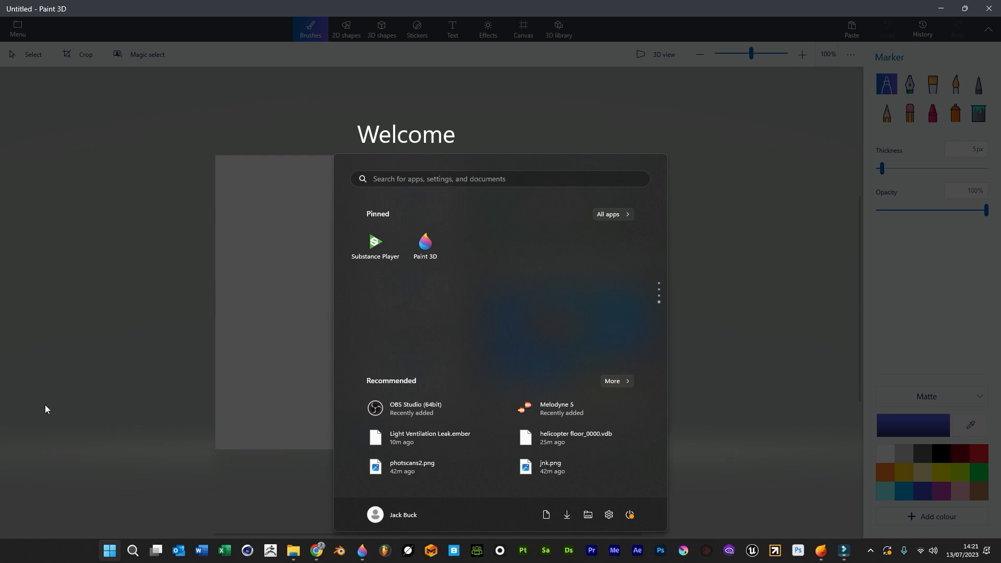
mouse_move(417, 307)
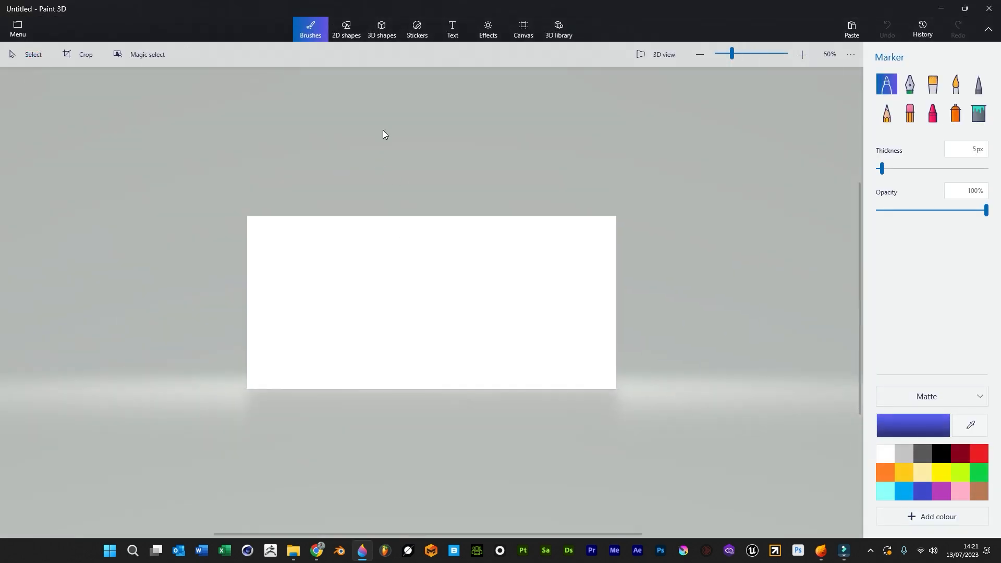
Draw three wavy blue 3D tubes across the canvas with the Tube doodle.
left_click(381, 28)
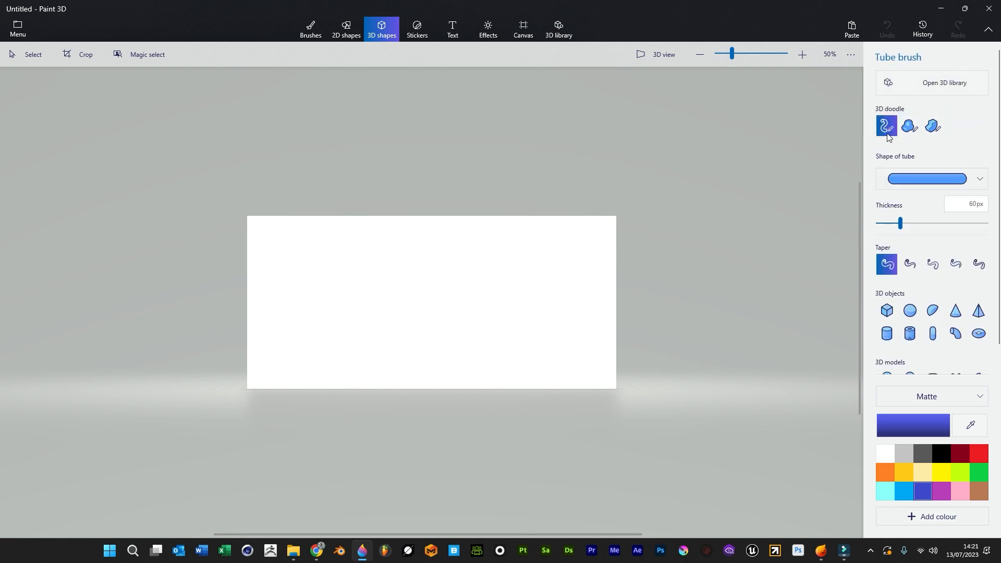
mouse_move(559, 281)
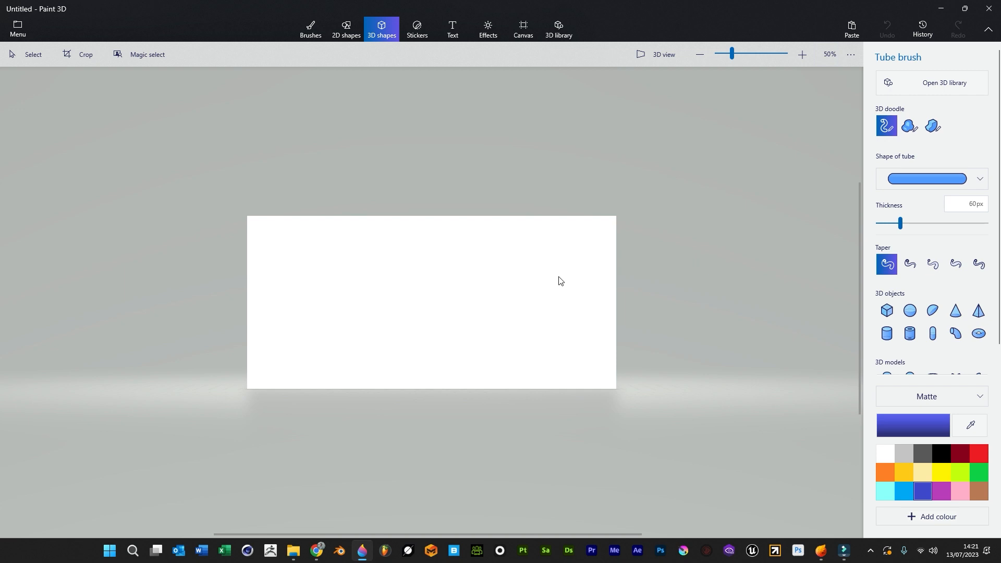
mouse_move(897, 128)
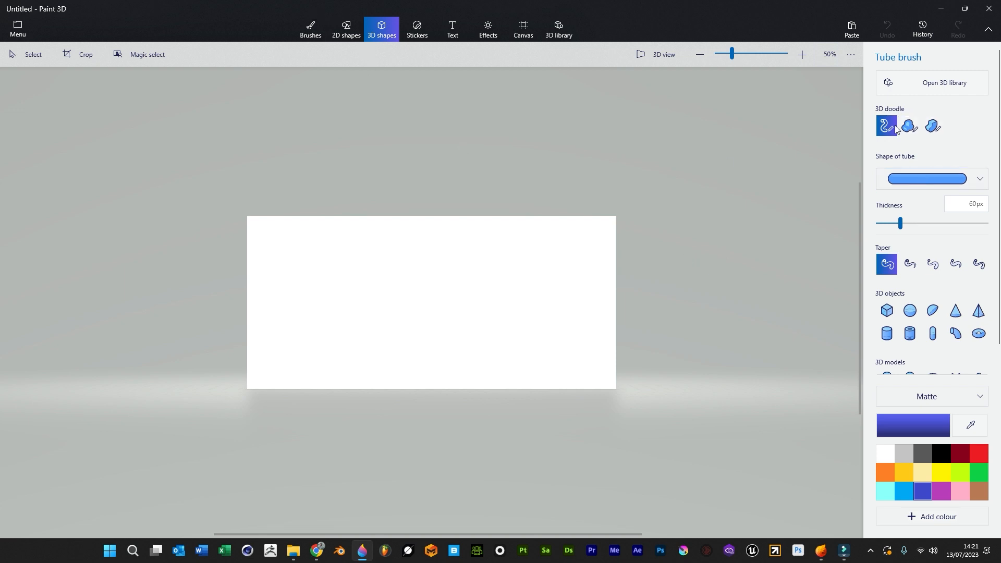
left_click_drag(392, 227, 760, 262)
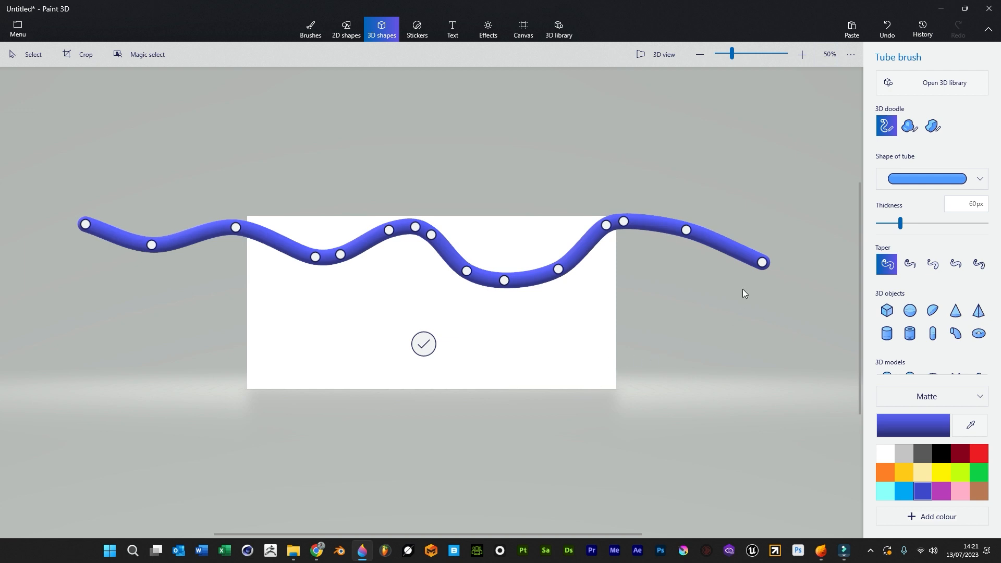
mouse_move(712, 347)
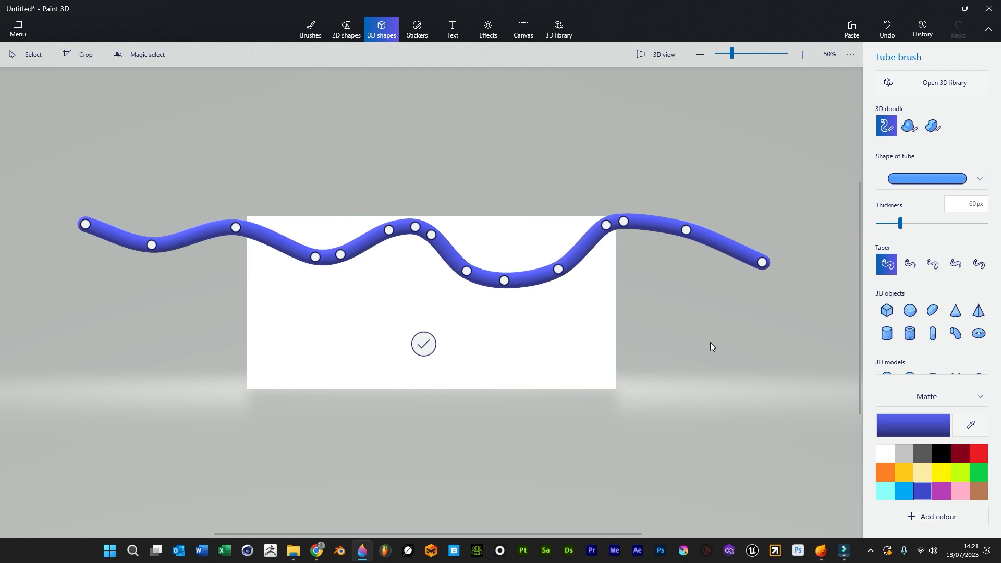
mouse_move(153, 329)
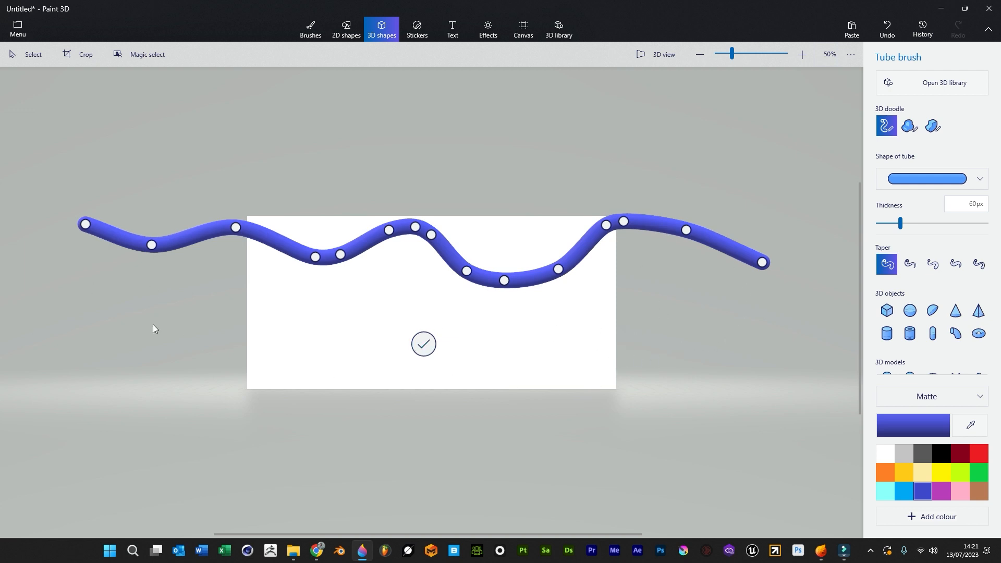
mouse_move(592, 352)
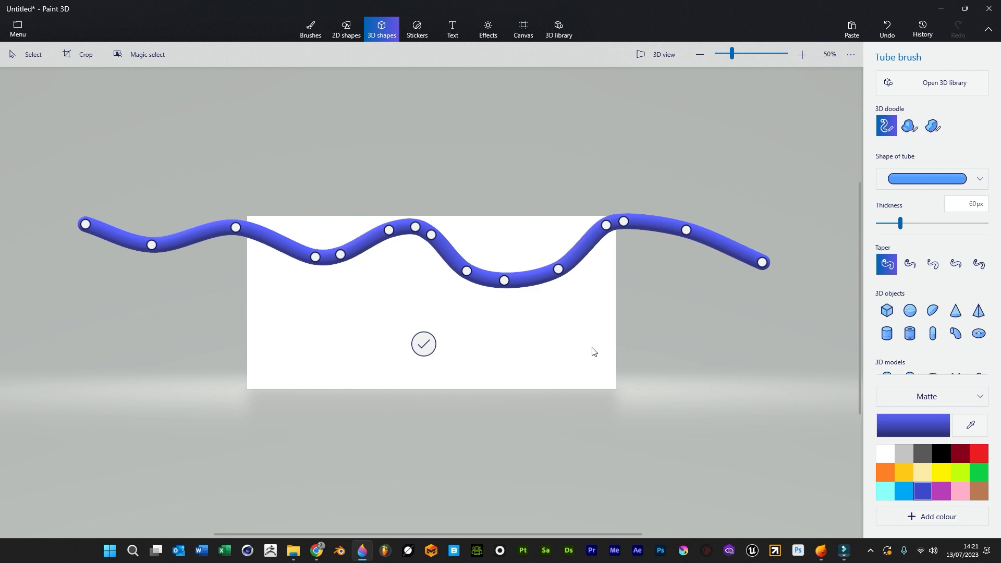
left_click_drag(252, 304, 696, 322)
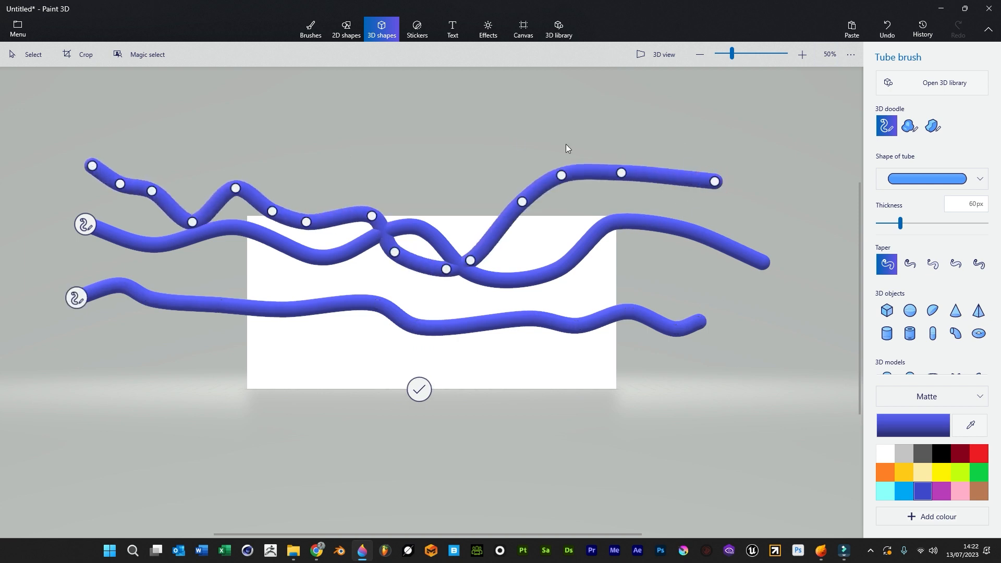
mouse_move(710, 401)
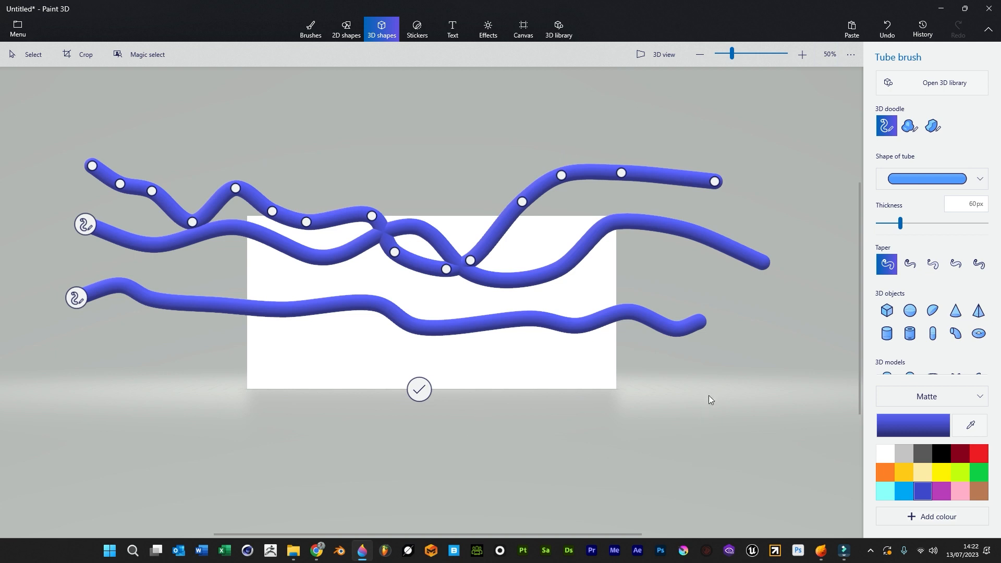
left_click_drag(396, 406, 706, 396)
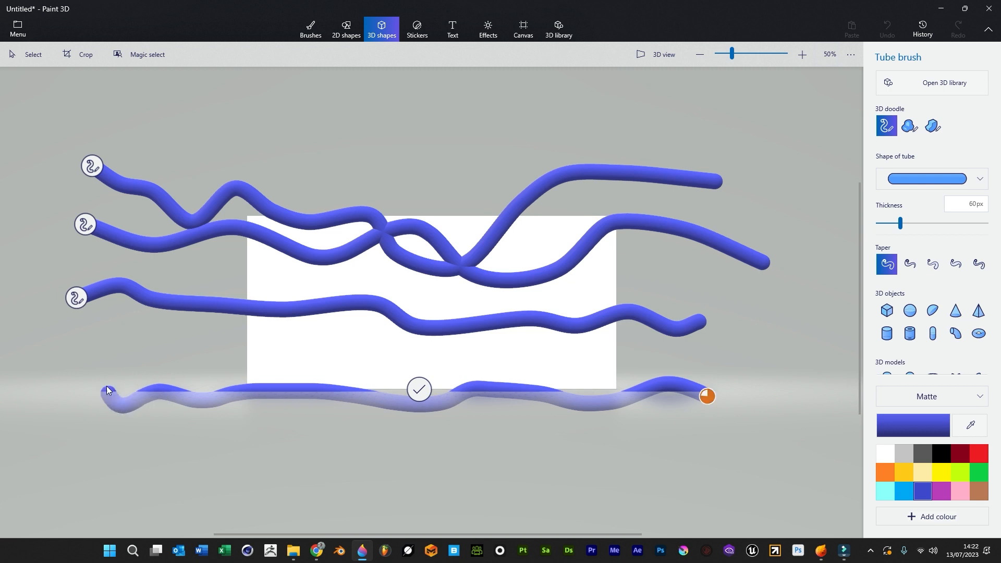
Draw a single wavy blue tube along the bottom edge of the canvas.
left_click_drag(106, 389, 77, 450)
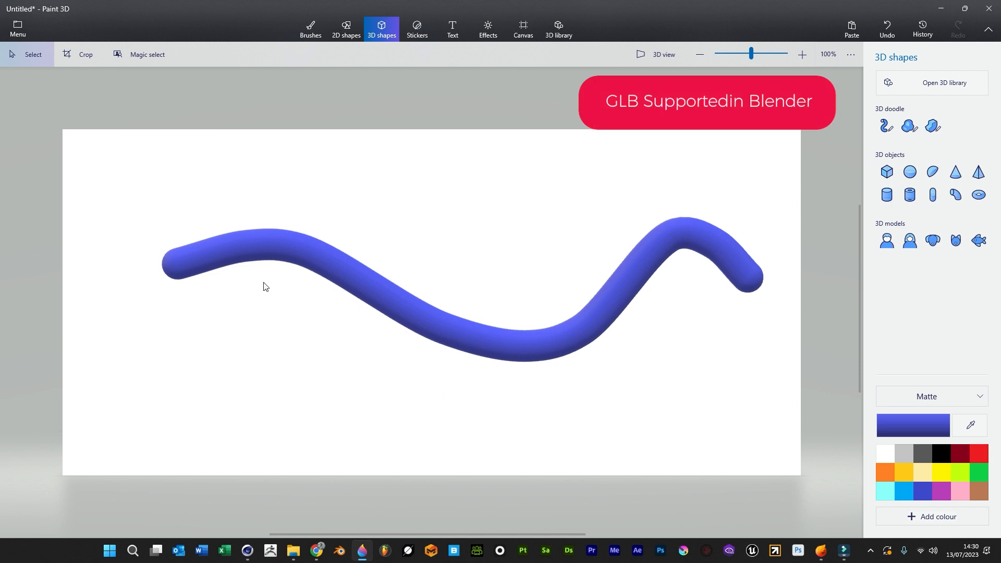
mouse_move(174, 279)
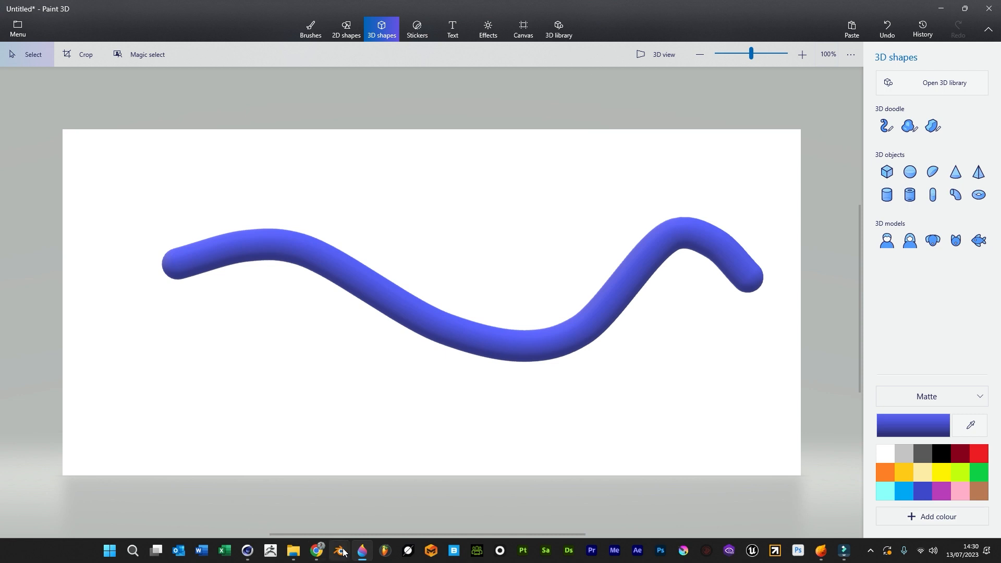
mouse_move(350, 279)
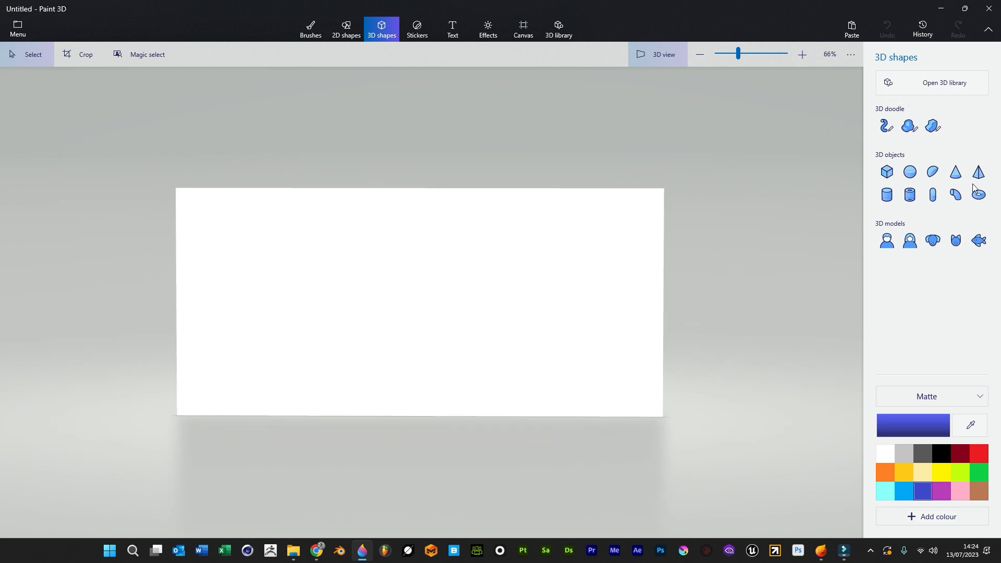
Draw three more sharp-edged blue slabs, including a paddle-shaped and a lower-left slab.
left_click(933, 125)
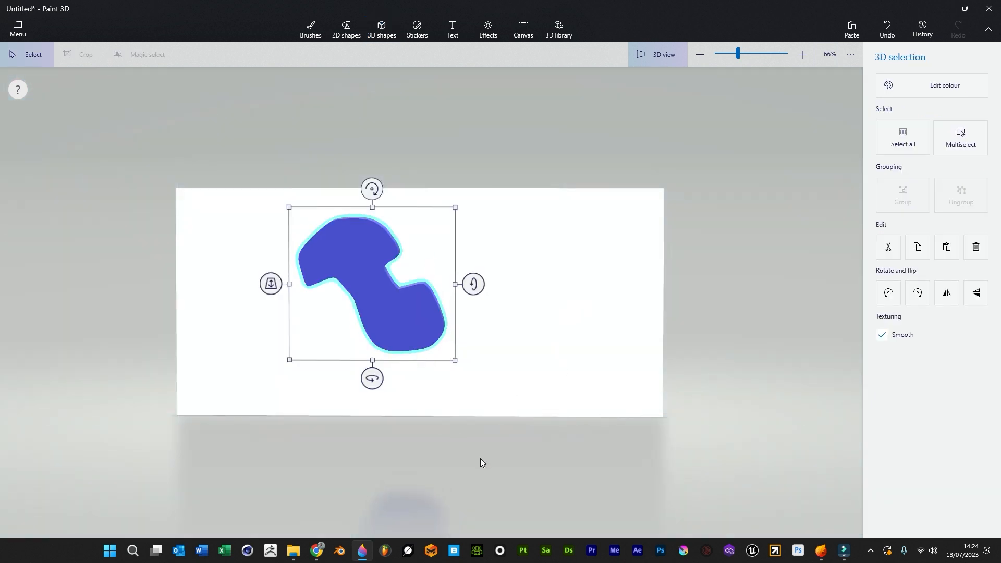
mouse_move(452, 430)
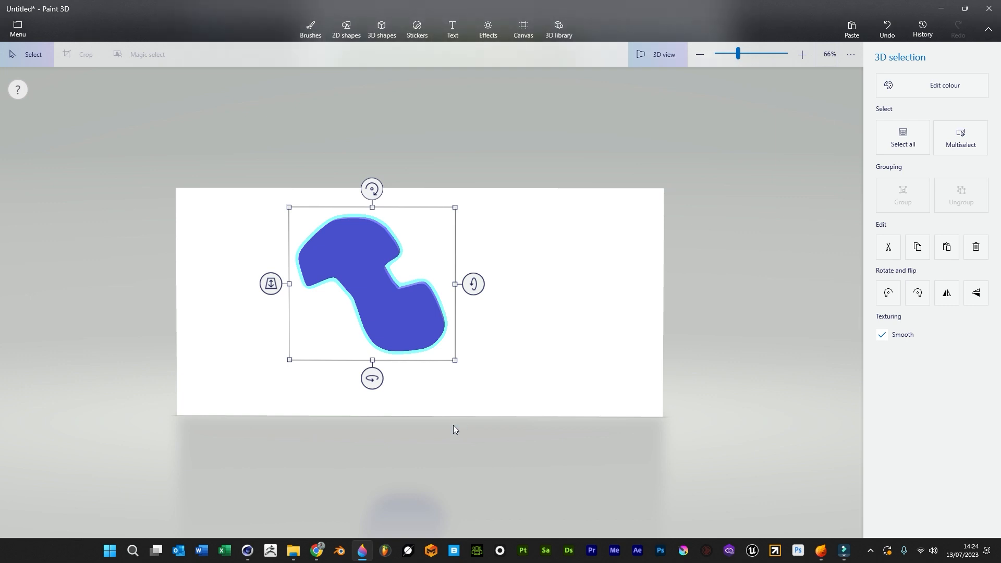
mouse_move(427, 419)
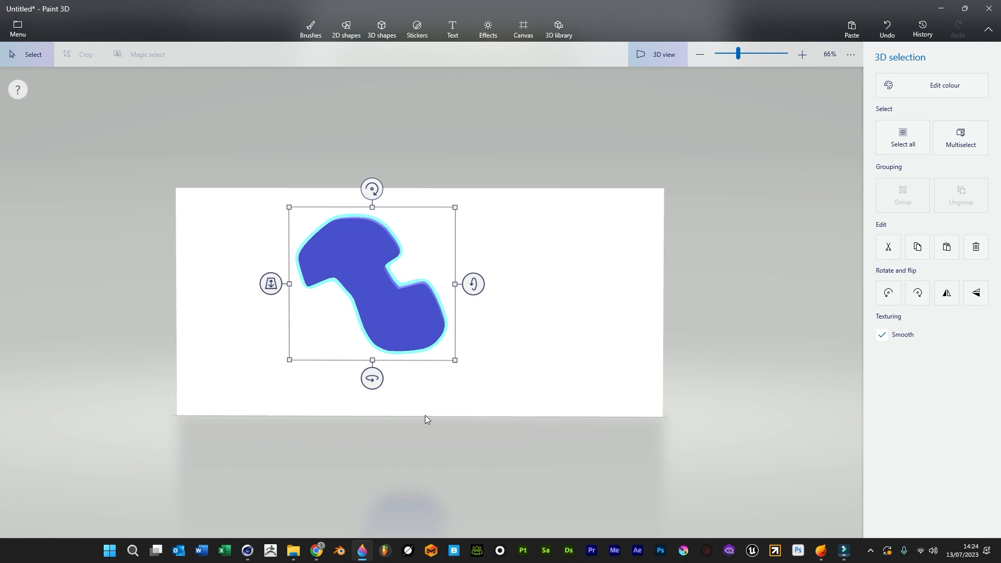
left_click(381, 28)
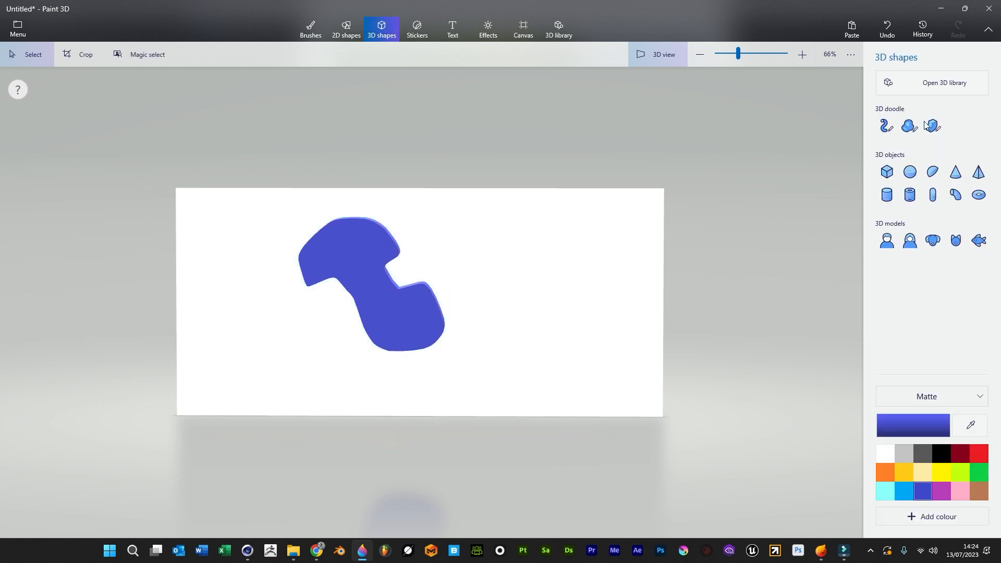
left_click(932, 126)
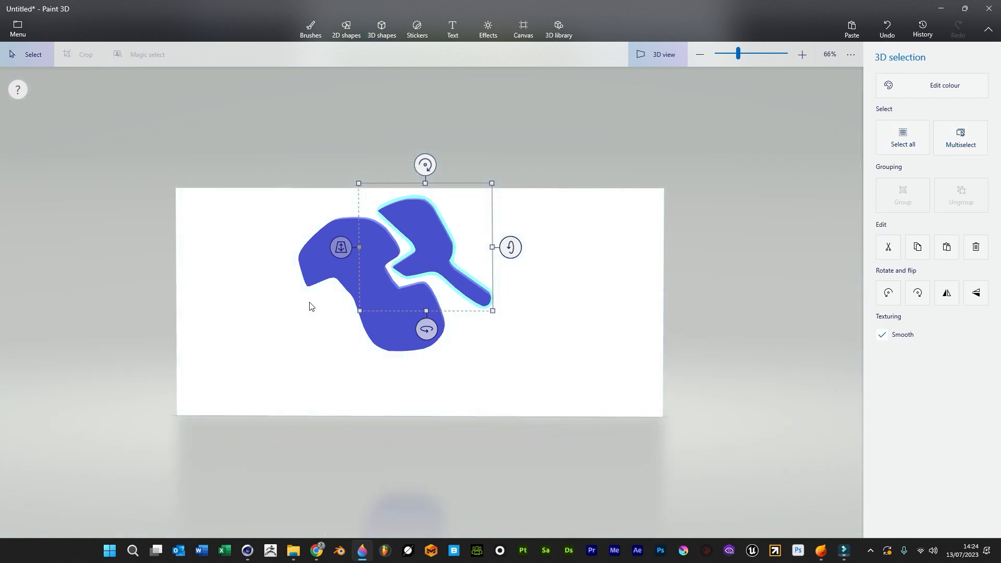
left_click(382, 28)
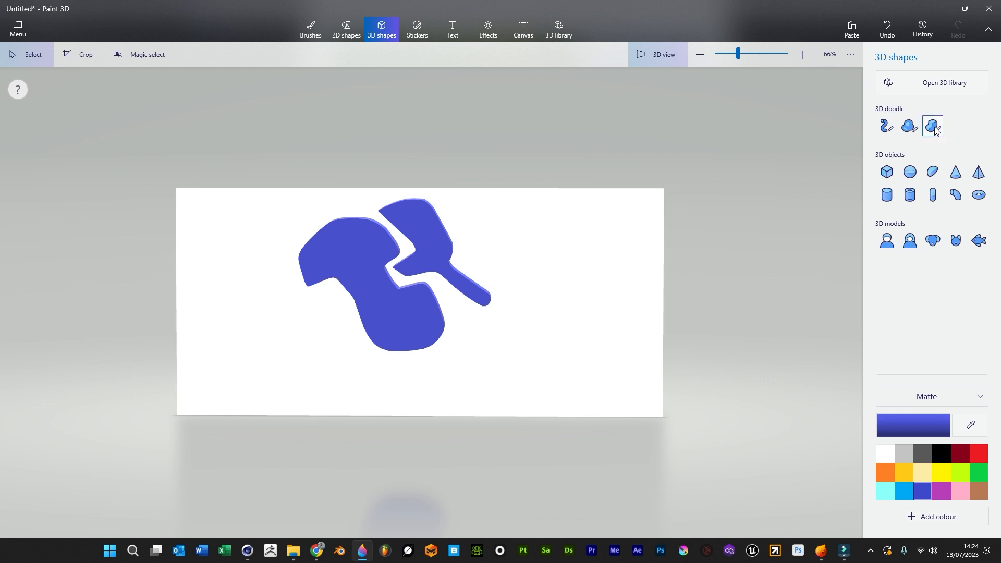
left_click(932, 126)
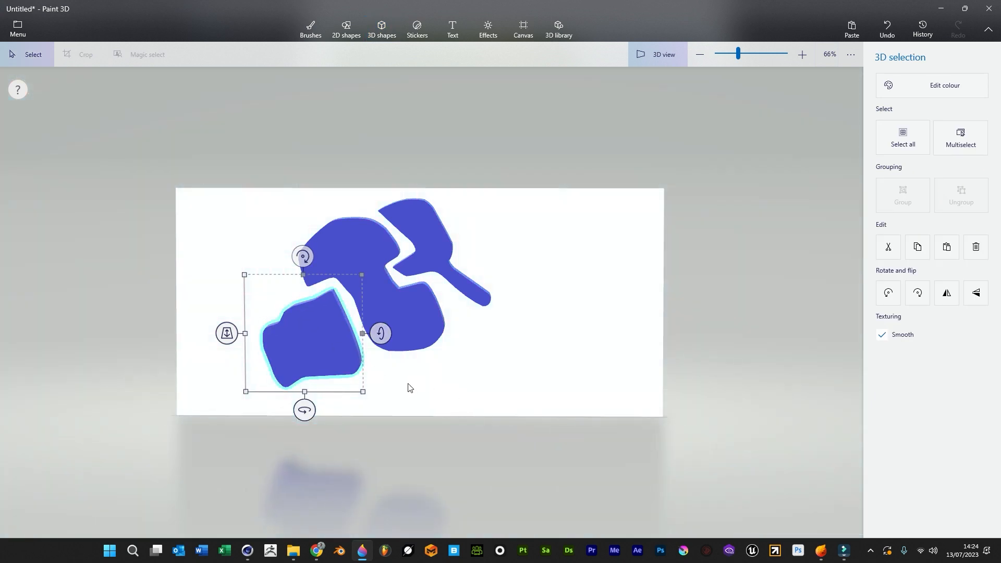
left_click(381, 28)
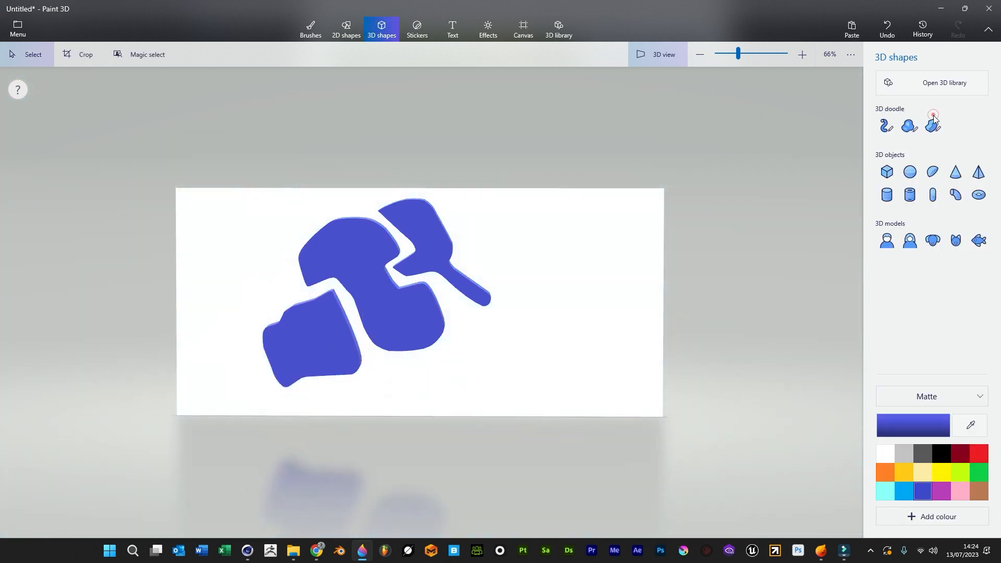
left_click(933, 126)
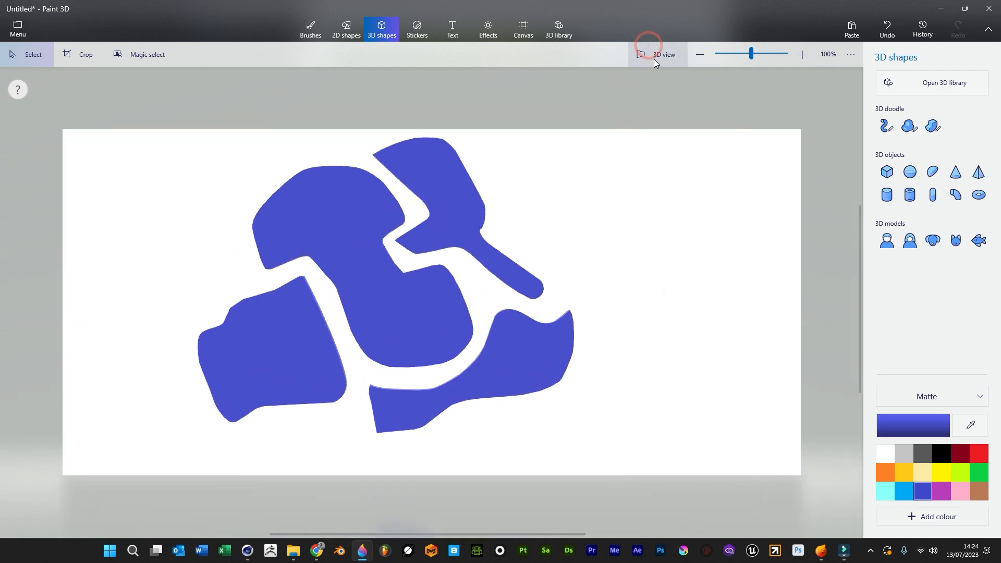
Switch to 3D view and orbit around the slabs to inspect their thickness.
left_click(664, 54)
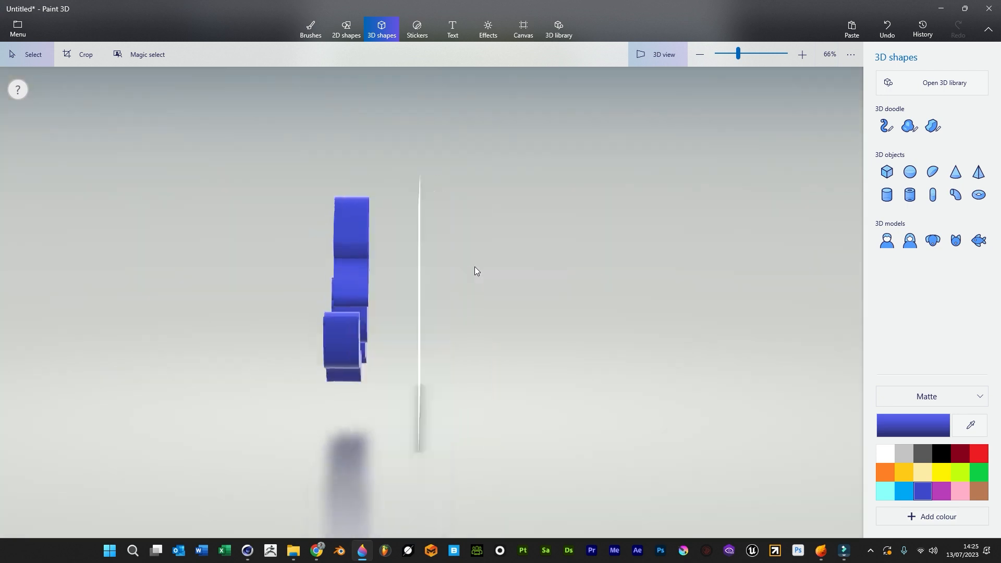
left_click_drag(475, 270, 553, 302)
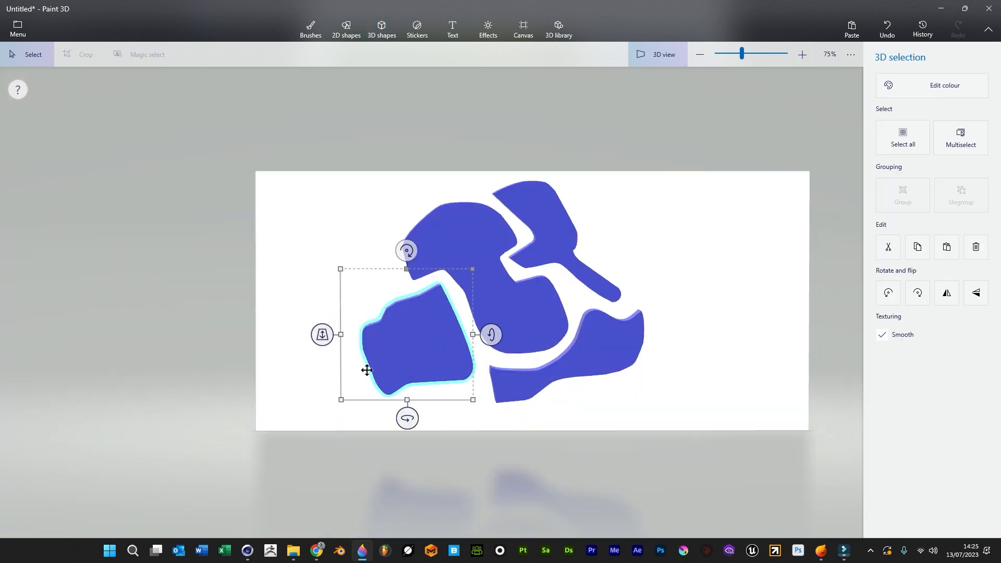
left_click(381, 29)
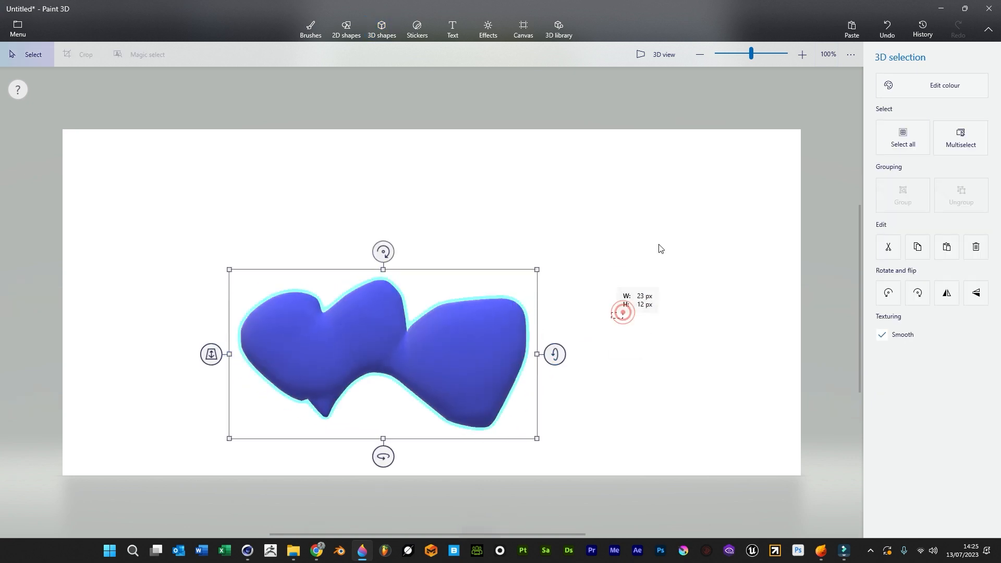
Deselect the soft blob and delete it, leaving a blank canvas.
left_click(382, 28)
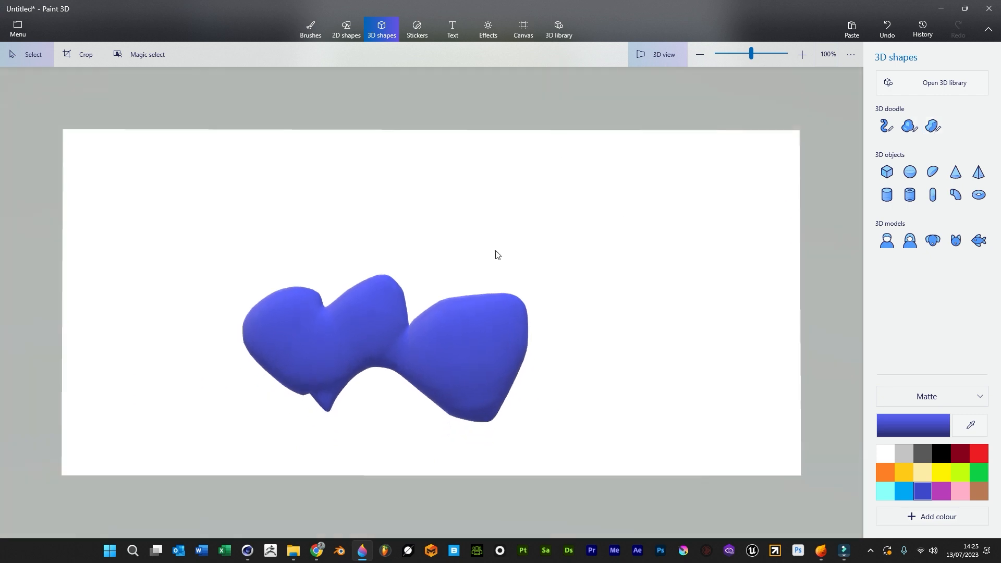
left_click(908, 126)
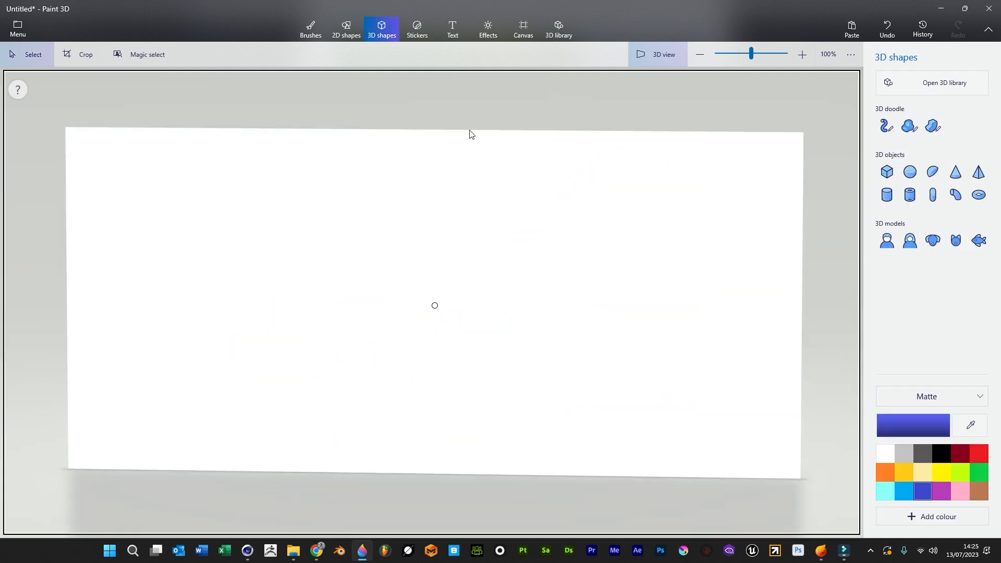
Draw a W-shaped blue tube with the Tube doodle, tapered at both ends.
left_click(887, 125)
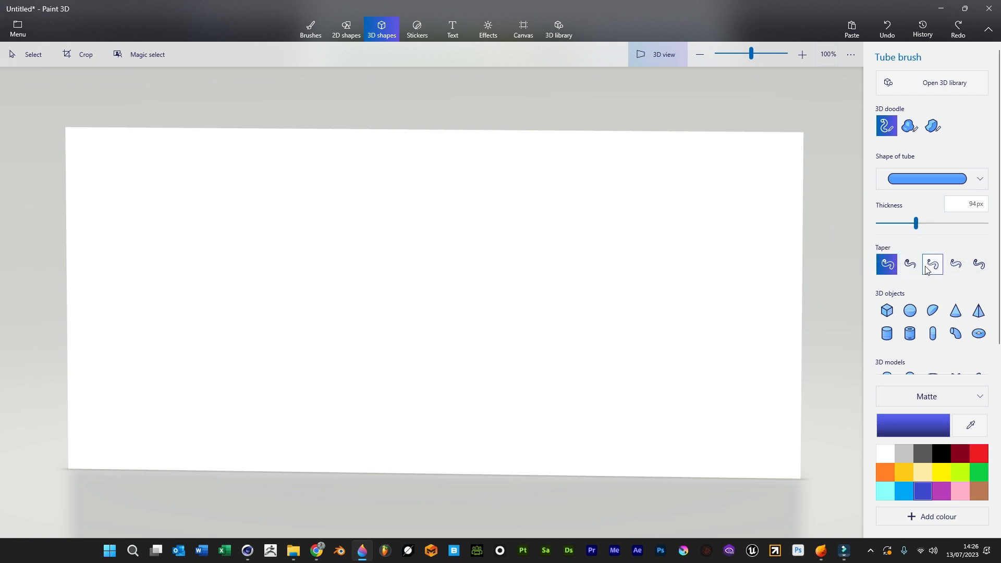
left_click_drag(450, 306, 719, 274)
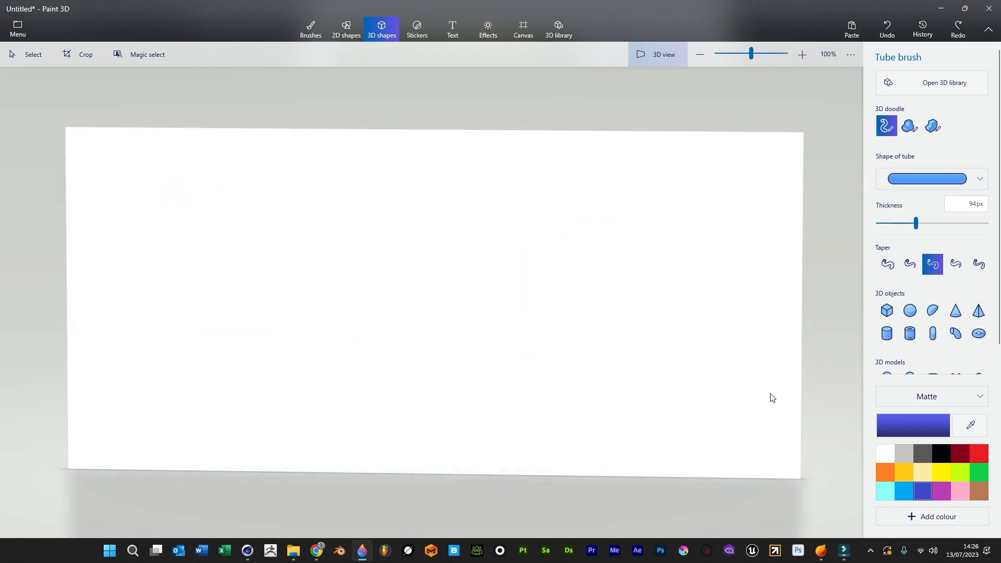
left_click(955, 264)
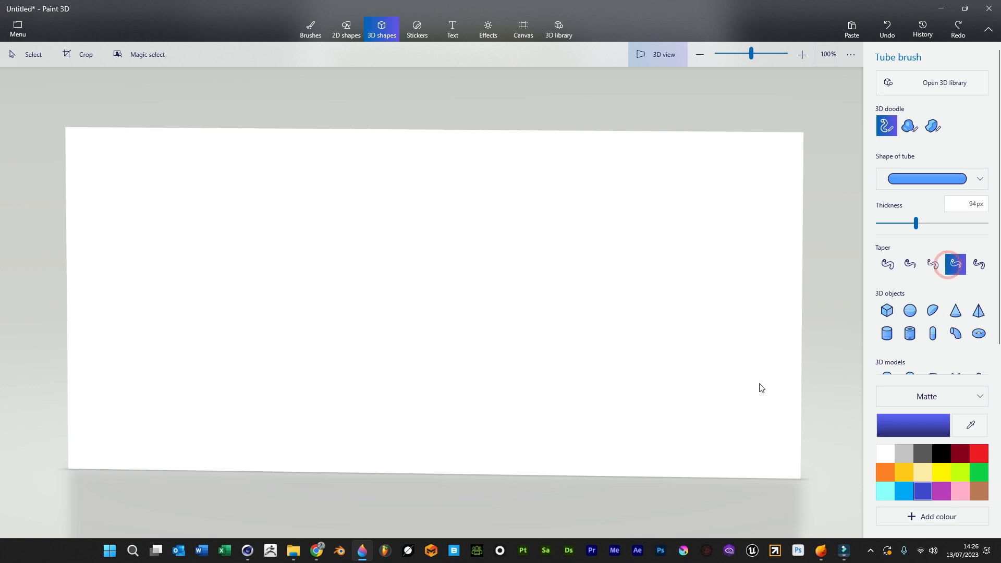
left_click_drag(130, 202, 759, 383)
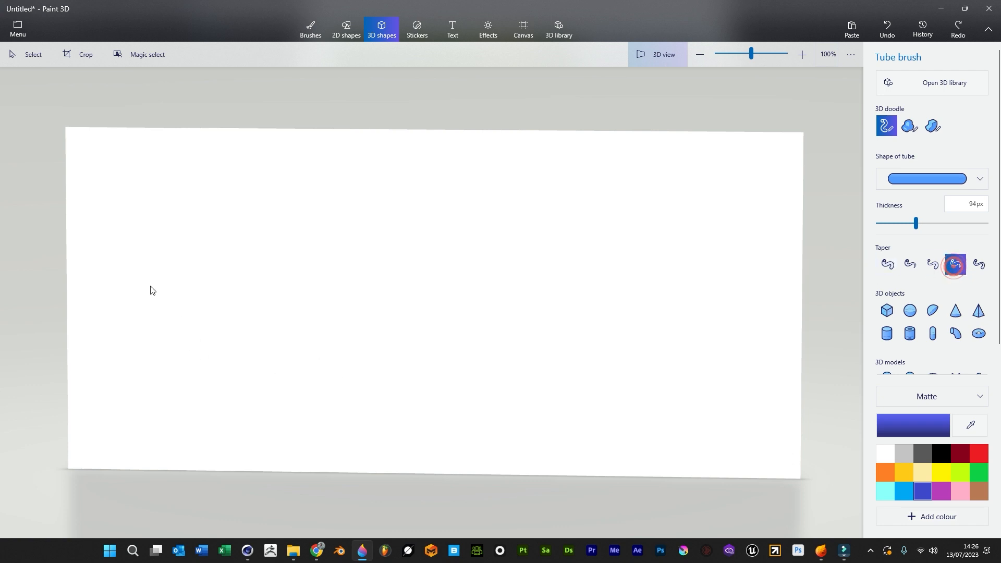
left_click_drag(195, 241, 278, 289)
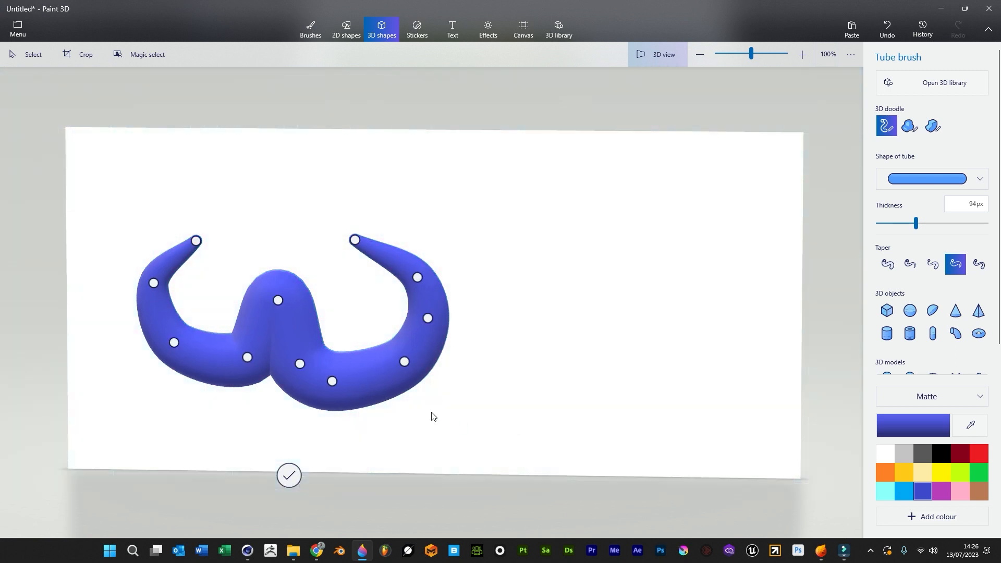
left_click(332, 383)
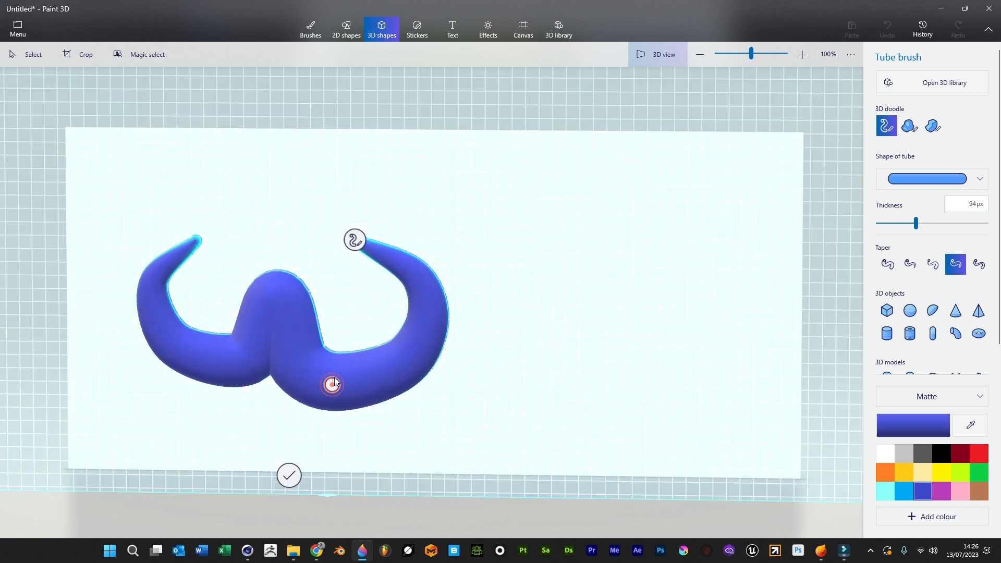